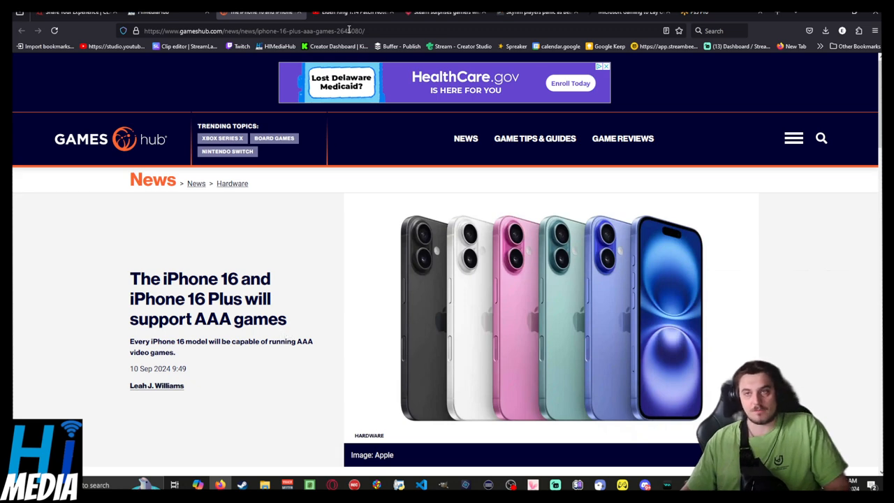
- Switch to the GamesRadar+ tab showing the Skyrim suspicious patch article
left_click(352, 11)
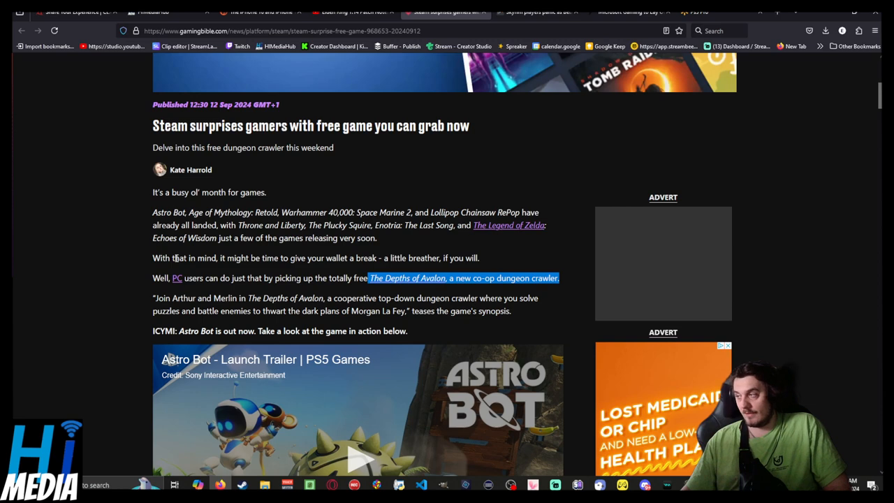
mouse_move(524, 56)
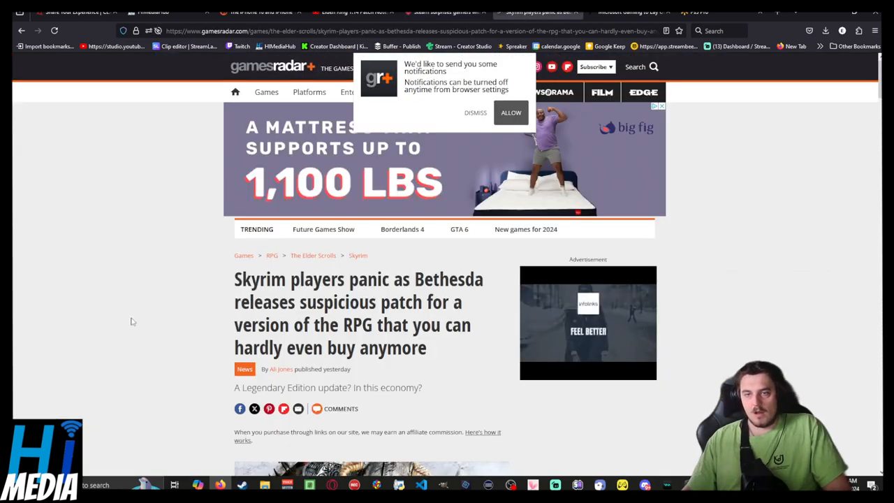
- Dismiss the notification permission pop-up covering the Skyrim article
left_click(475, 112)
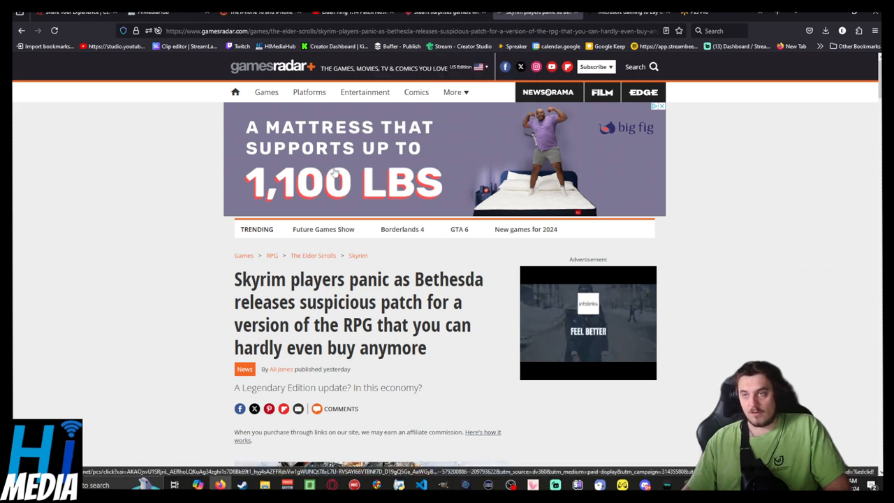
mouse_move(91, 253)
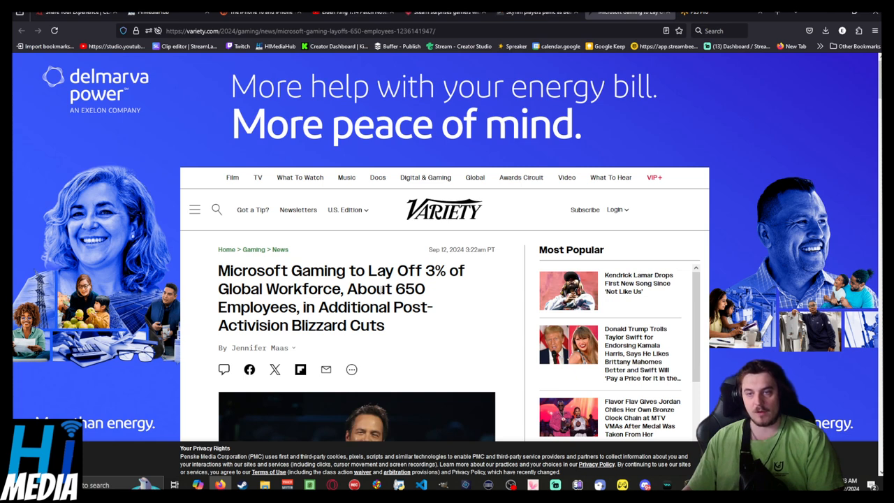
- From Google results for 'PS5 pro', open the 'PlayStation®5 Pro | Witness Play Unleashed (US)' page
double_click(405, 288)
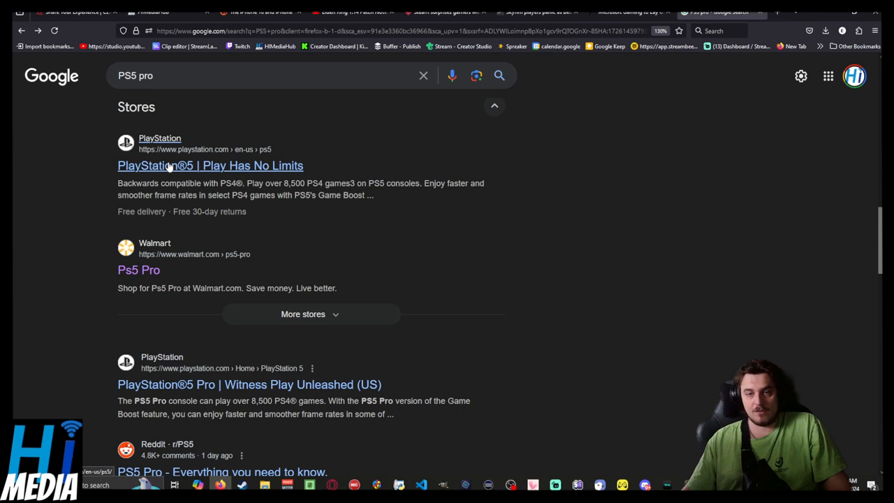
left_click(249, 385)
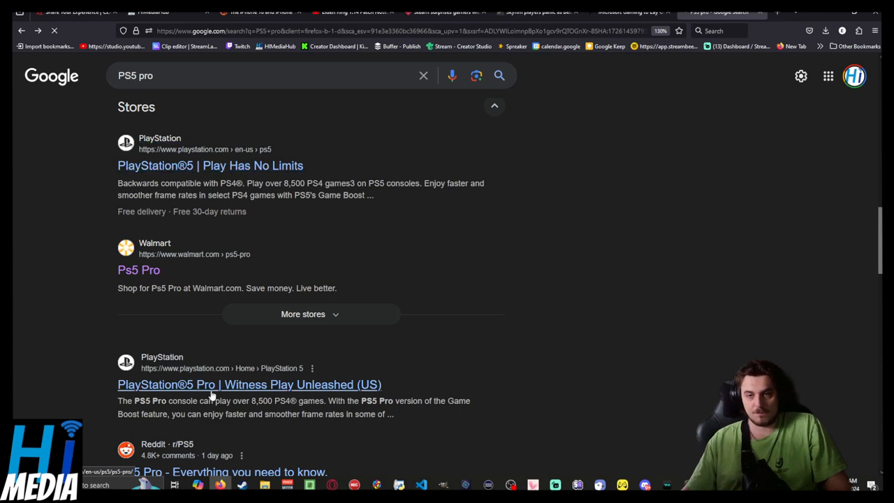
left_click(249, 384)
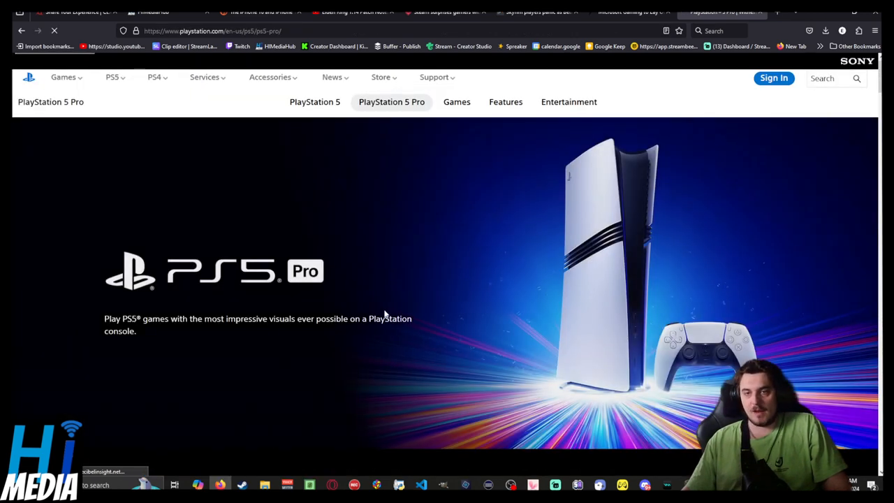
scroll("down", 3)
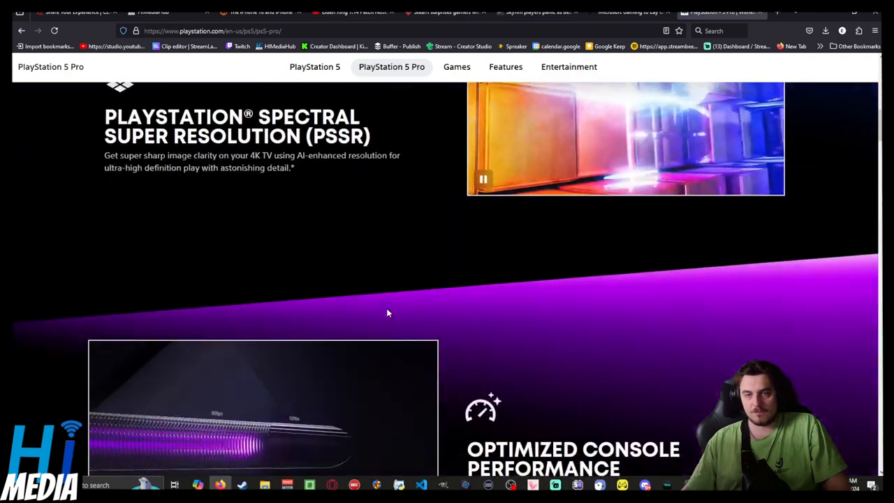
scroll("down", 3)
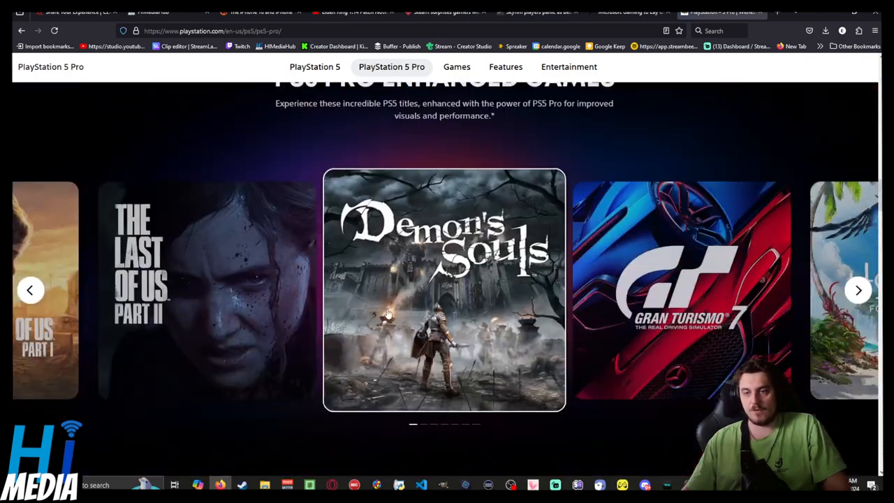
scroll("down", 3)
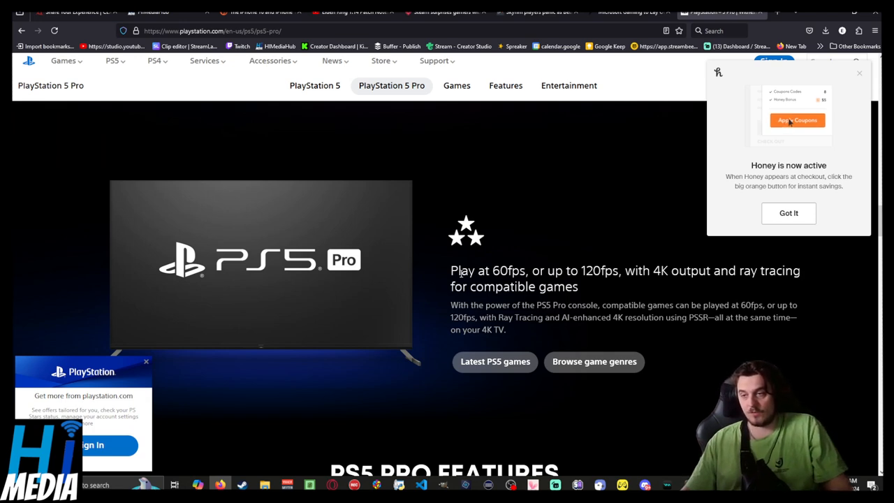
scroll("down", 3)
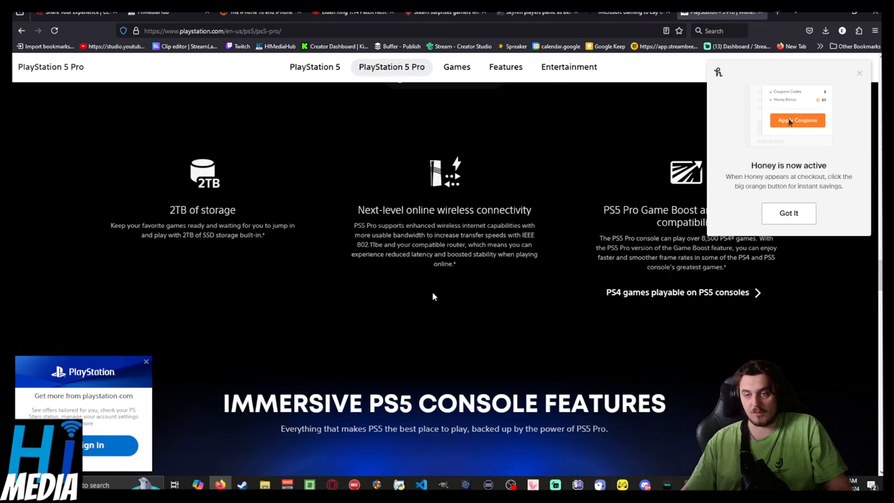
scroll("down", 3)
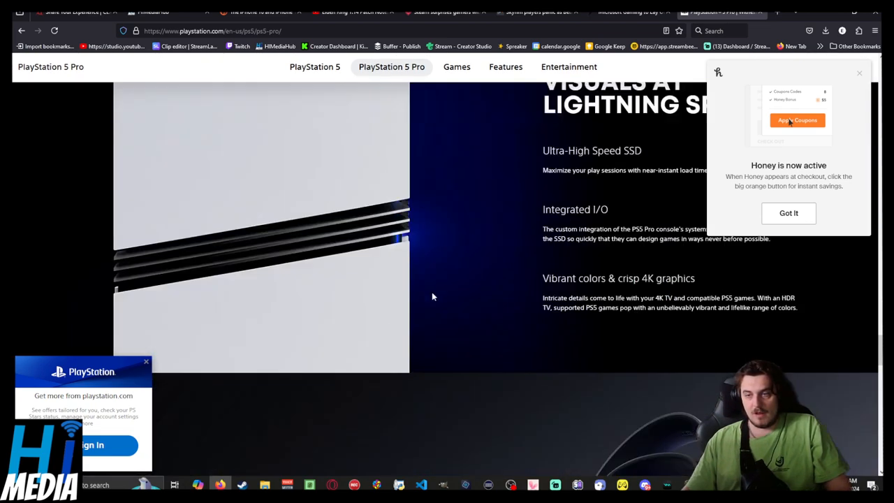
scroll("down", 3)
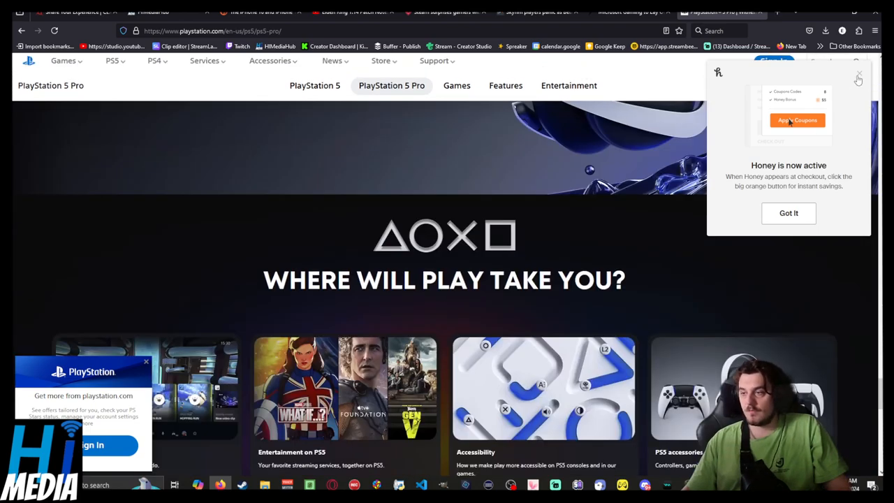
scroll("down", 3)
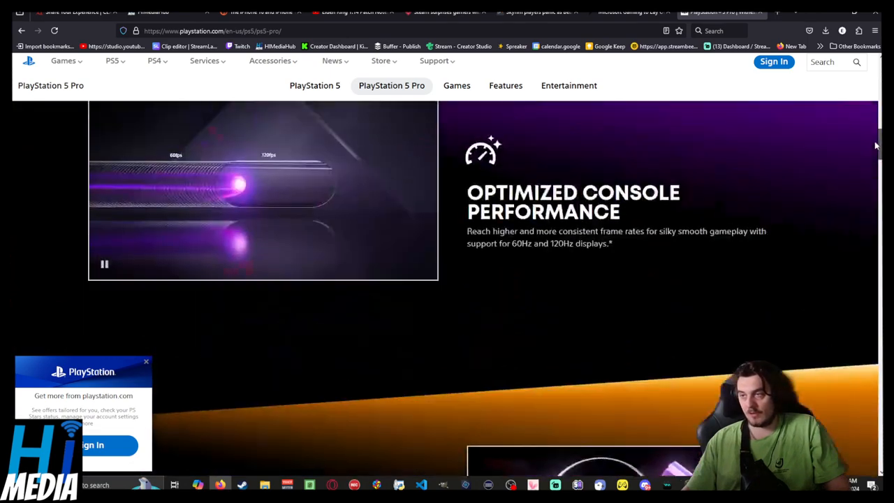